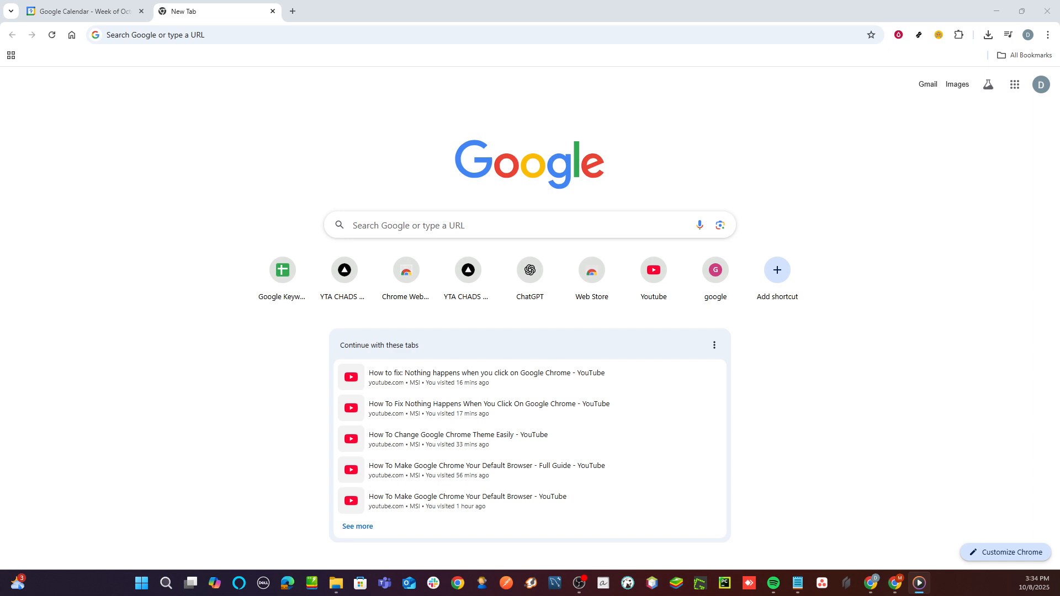
pyautogui.moveTo(172, 138)
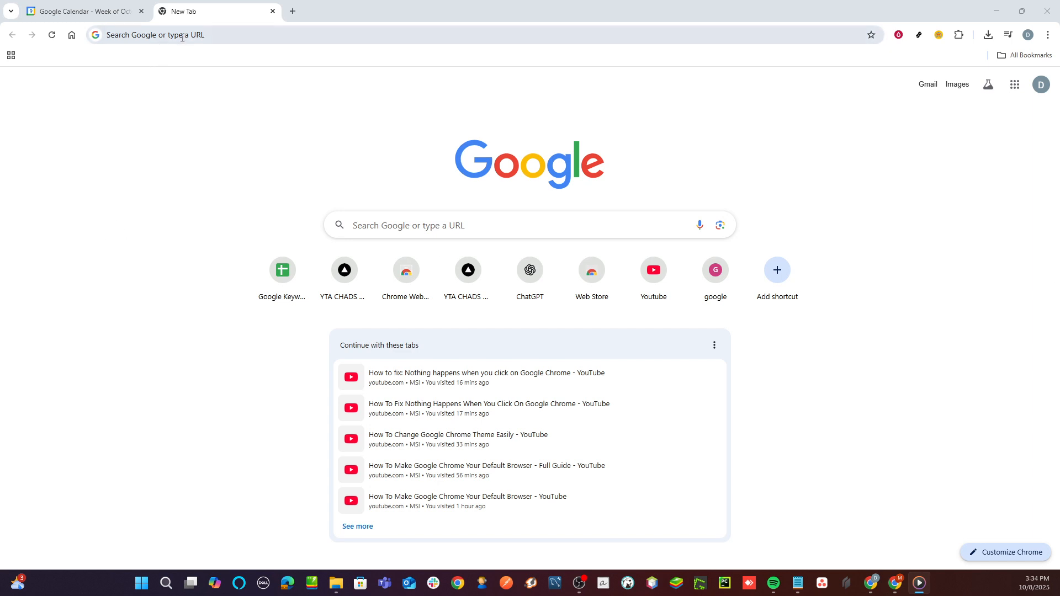
# Enter meet.google.com in the address bar and load the Google Meet site
pyautogui.click(181, 35)
pyautogui.write('m')
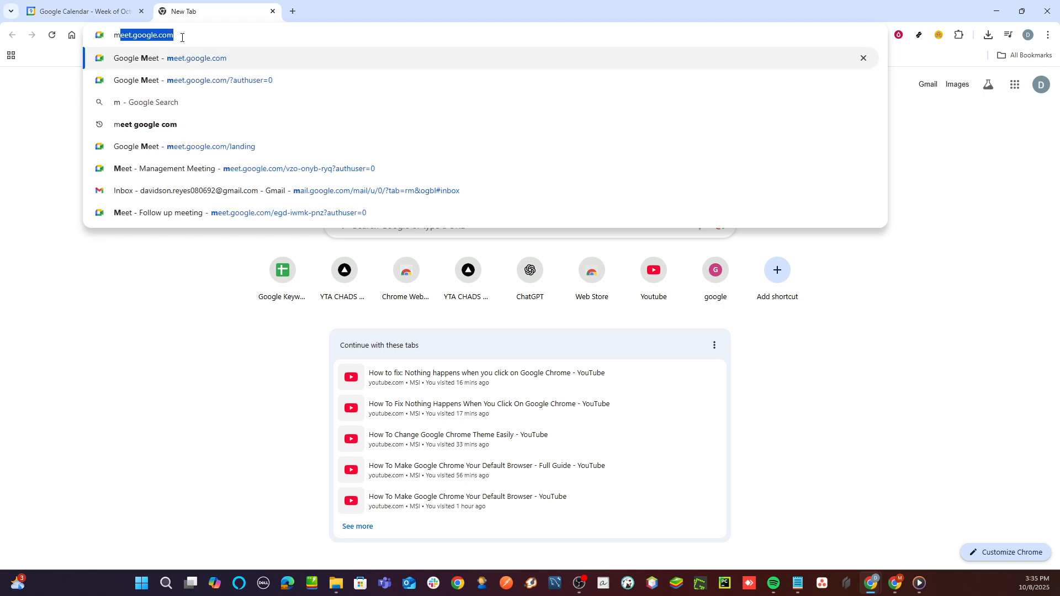
pyautogui.write('eet')
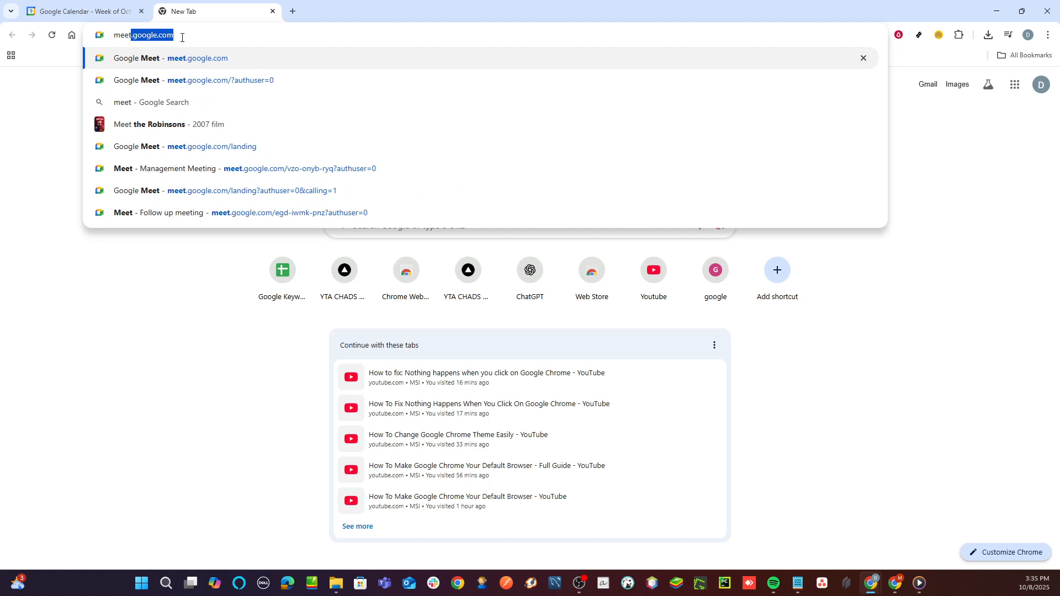
pyautogui.write('.')
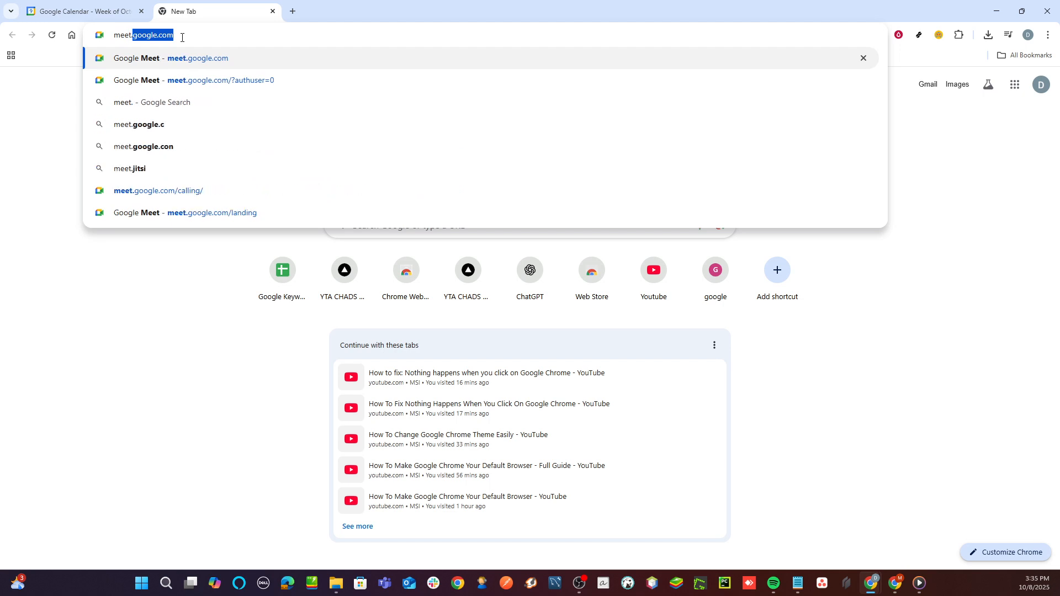
pyautogui.click(184, 212)
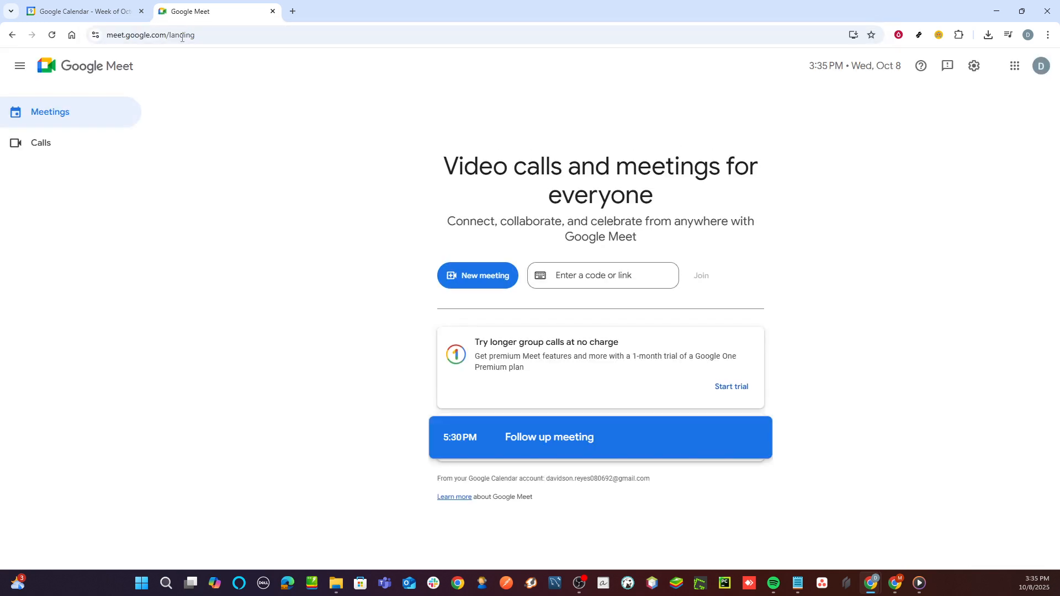
pyautogui.moveTo(774, 390)
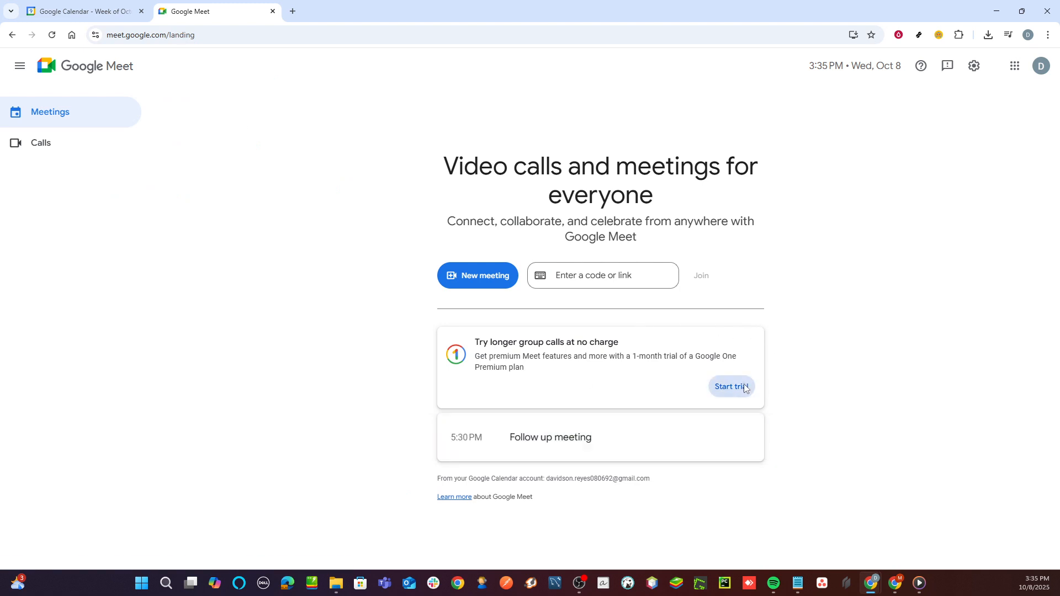
# Choose Start trial on the 'Try longer group calls' card
pyautogui.click(730, 385)
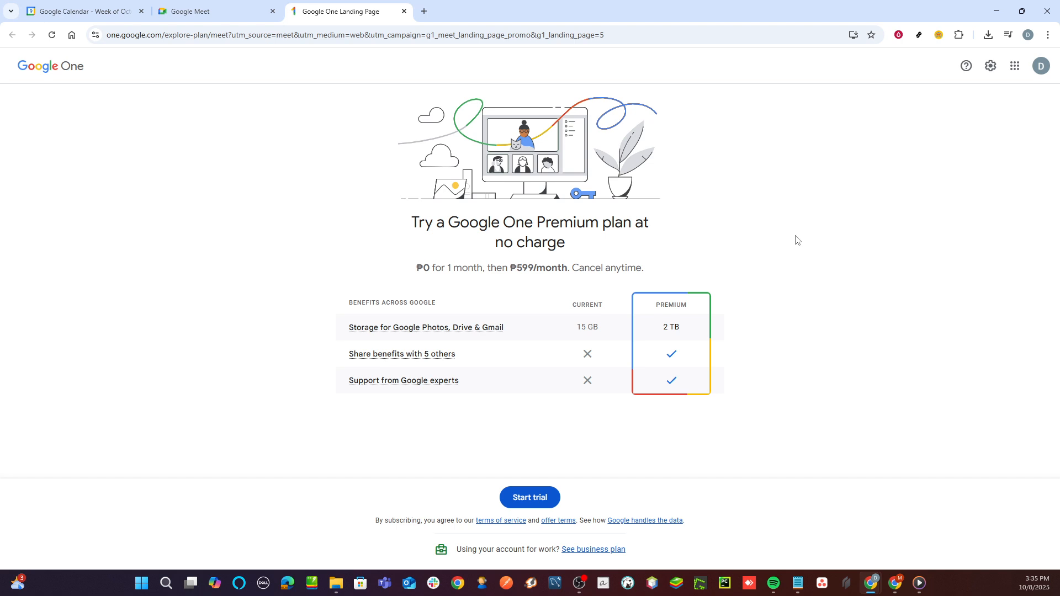
pyautogui.moveTo(249, 434)
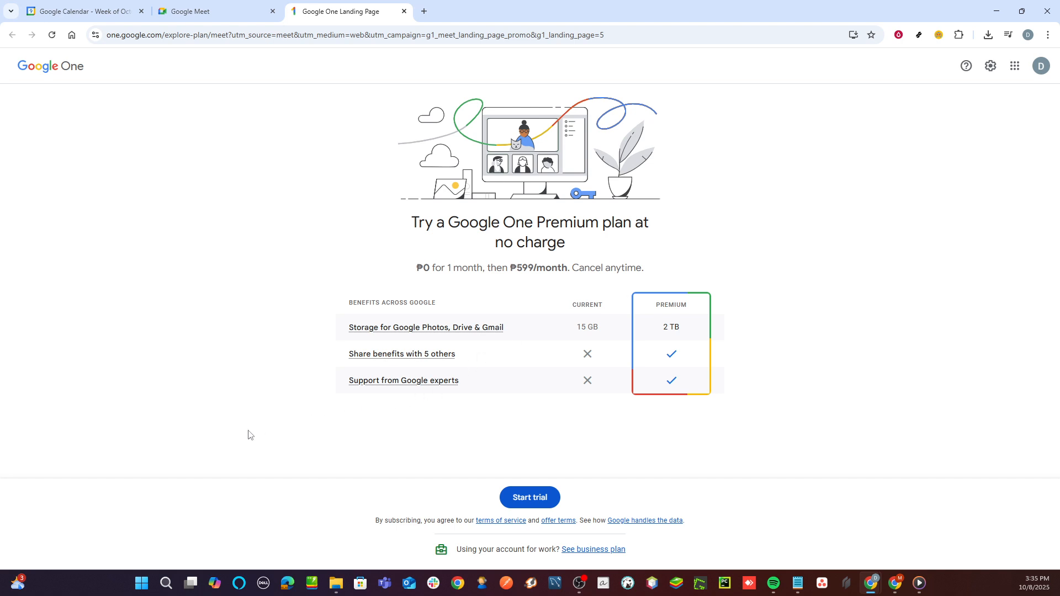
pyautogui.moveTo(478, 545)
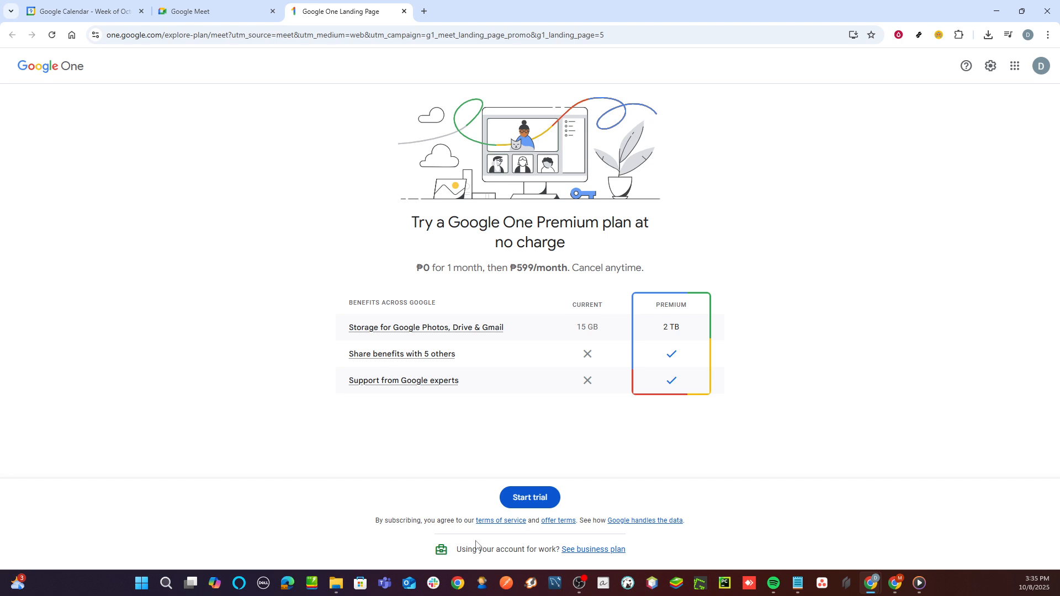
pyautogui.moveTo(556, 522)
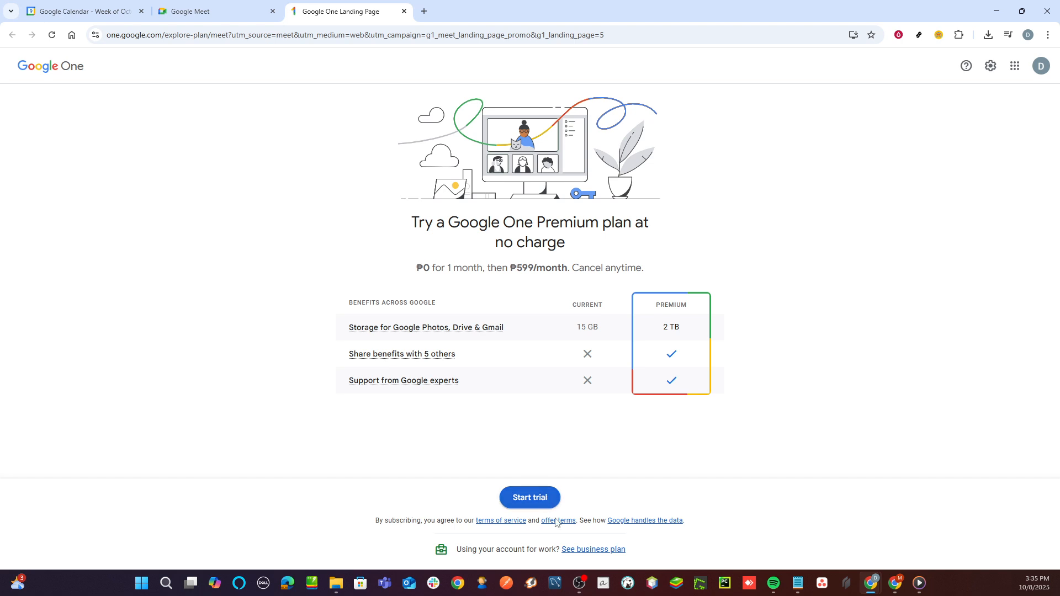
# Follow 'See business plan' to Google Workspace, then go to Pricing
pyautogui.click(592, 549)
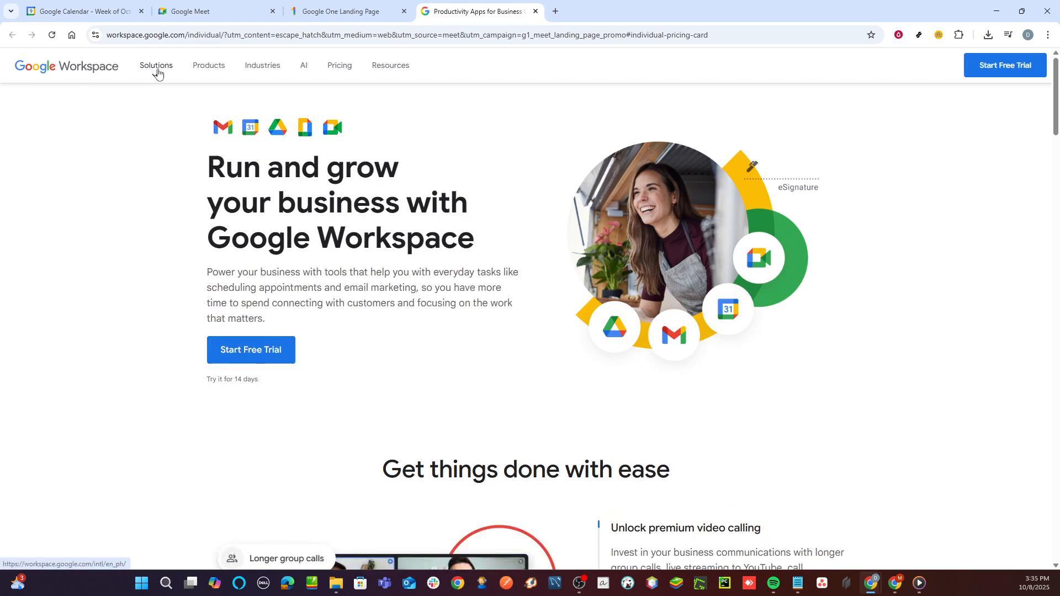
pyautogui.moveTo(339, 65)
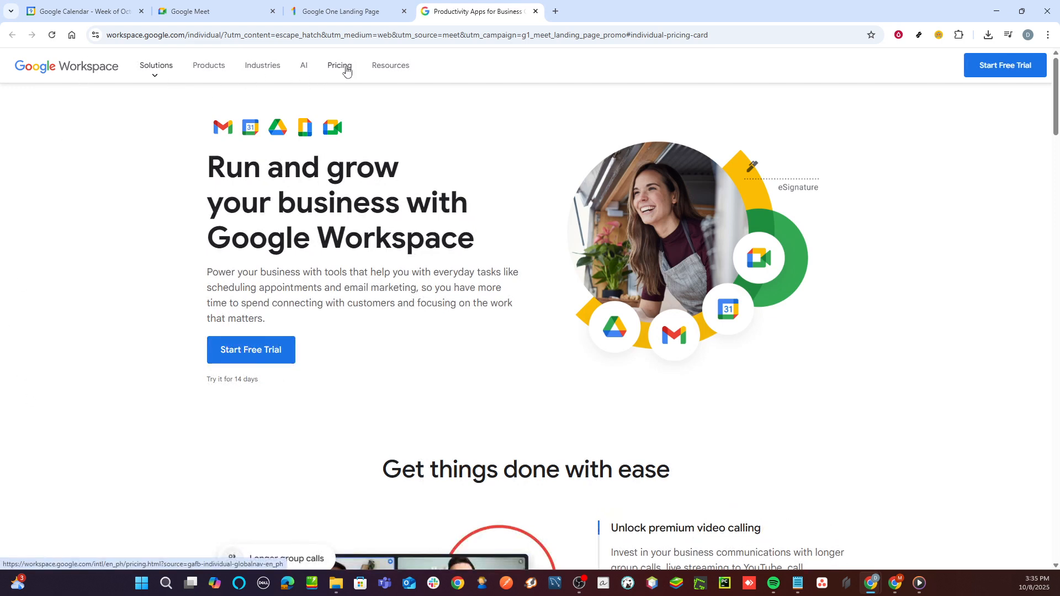
pyautogui.click(339, 65)
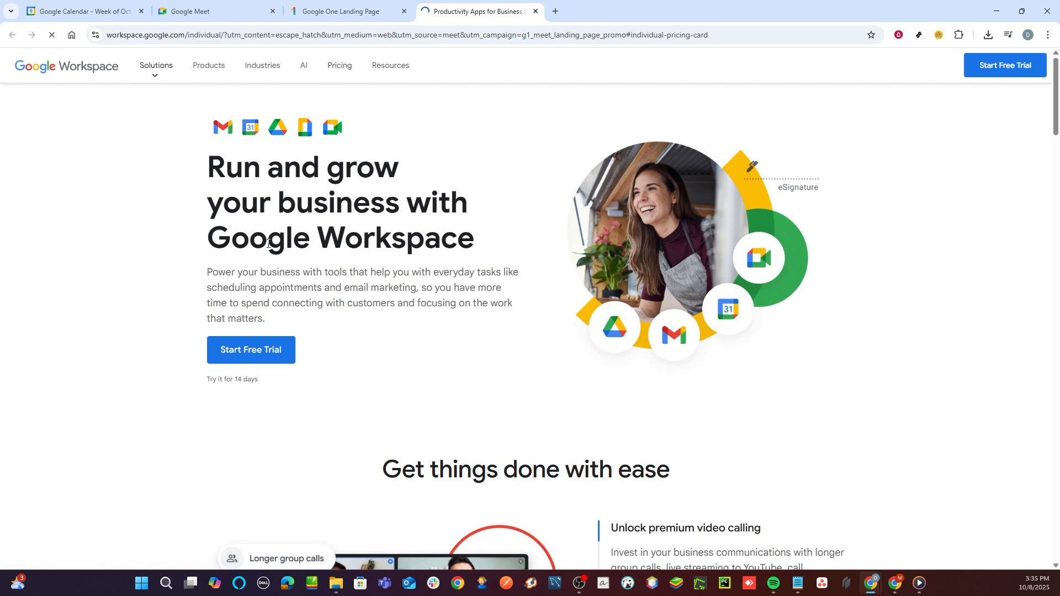
# Load the pricing page and scroll through the Starter, Standard, Plus and Enterprise Plus plans
pyautogui.click(250, 350)
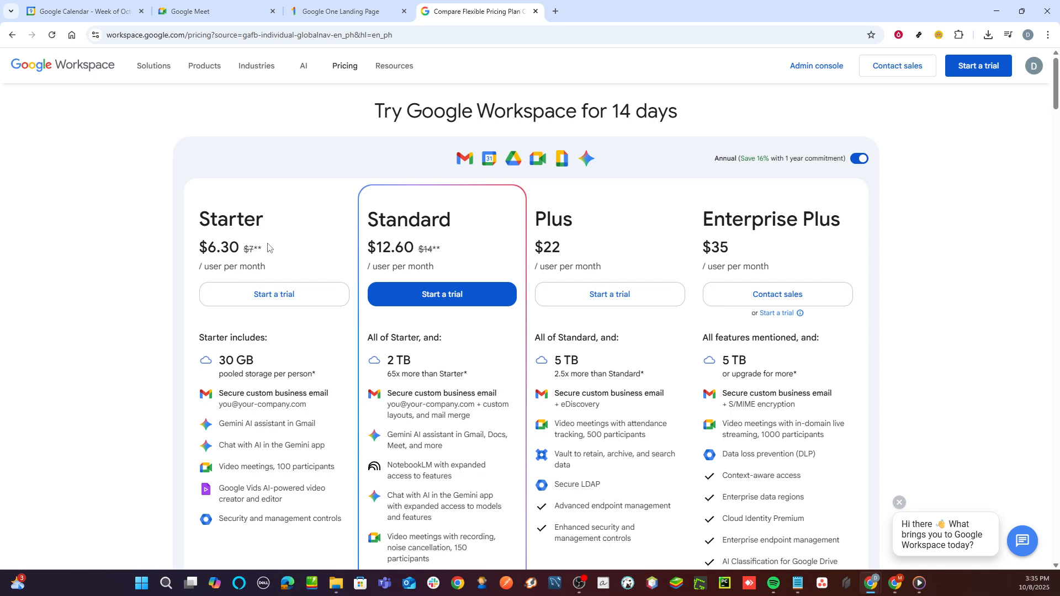
pyautogui.moveTo(189, 244)
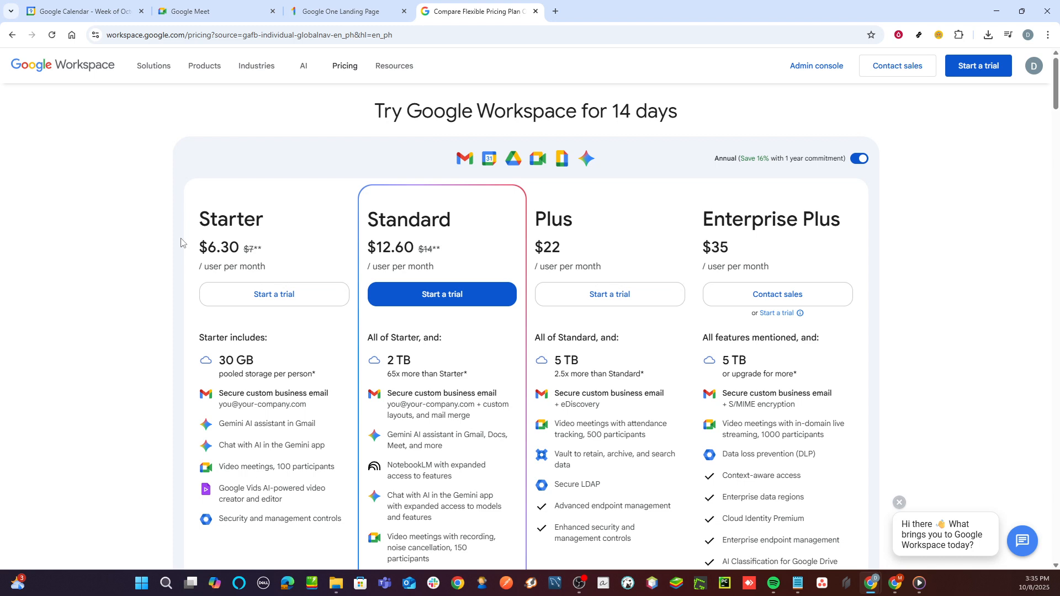
pyautogui.scroll(-3)
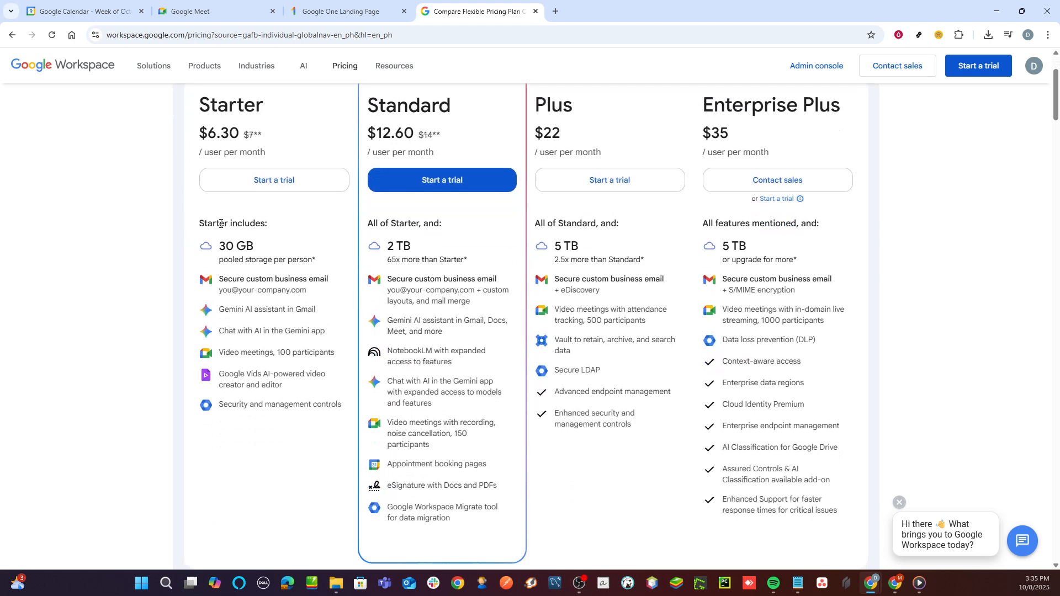
pyautogui.scroll(-3)
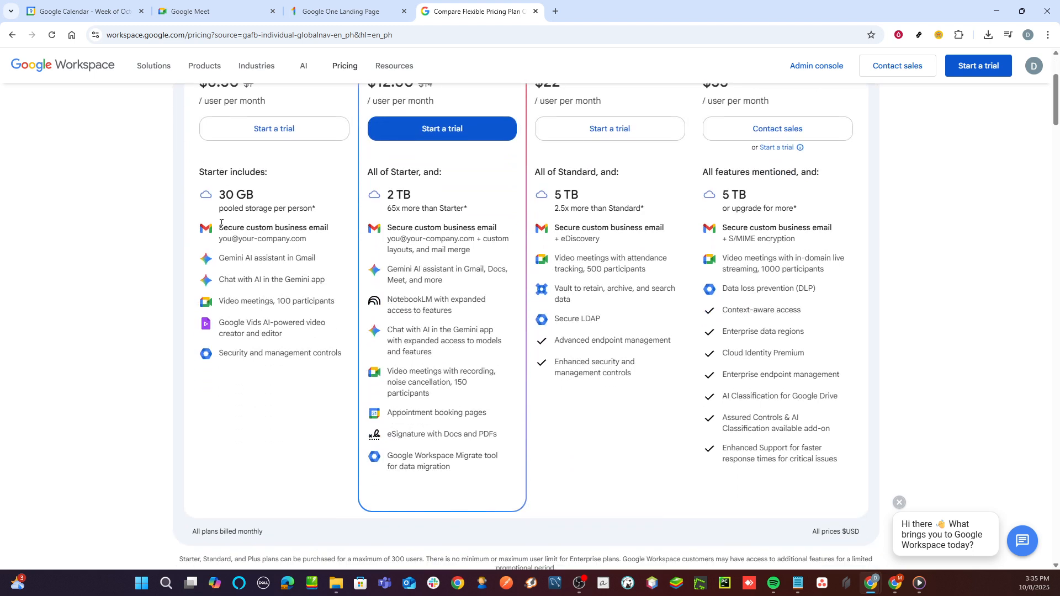
pyautogui.scroll(3)
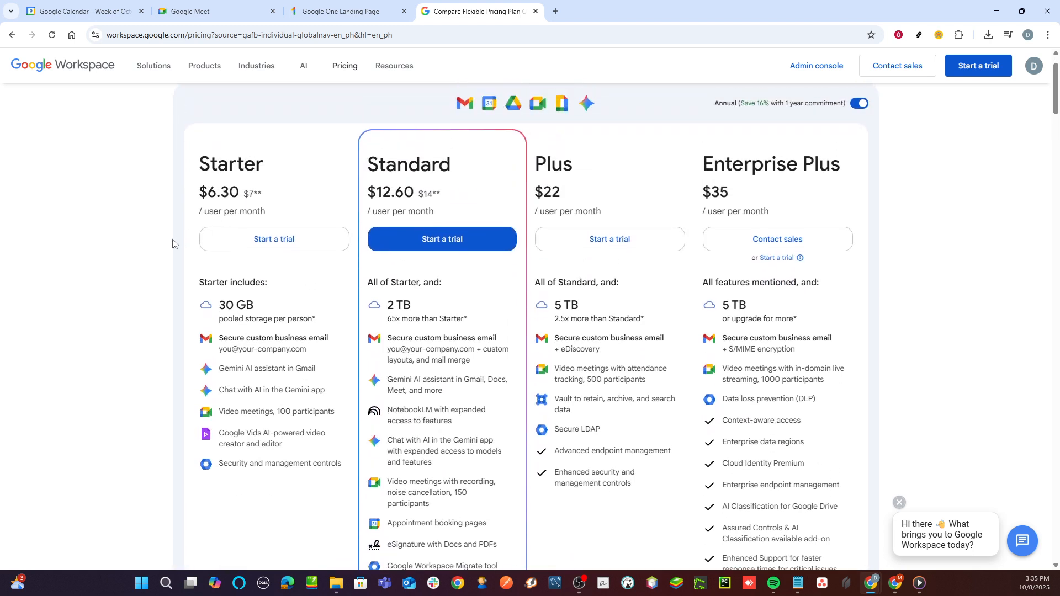
pyautogui.moveTo(377, 233)
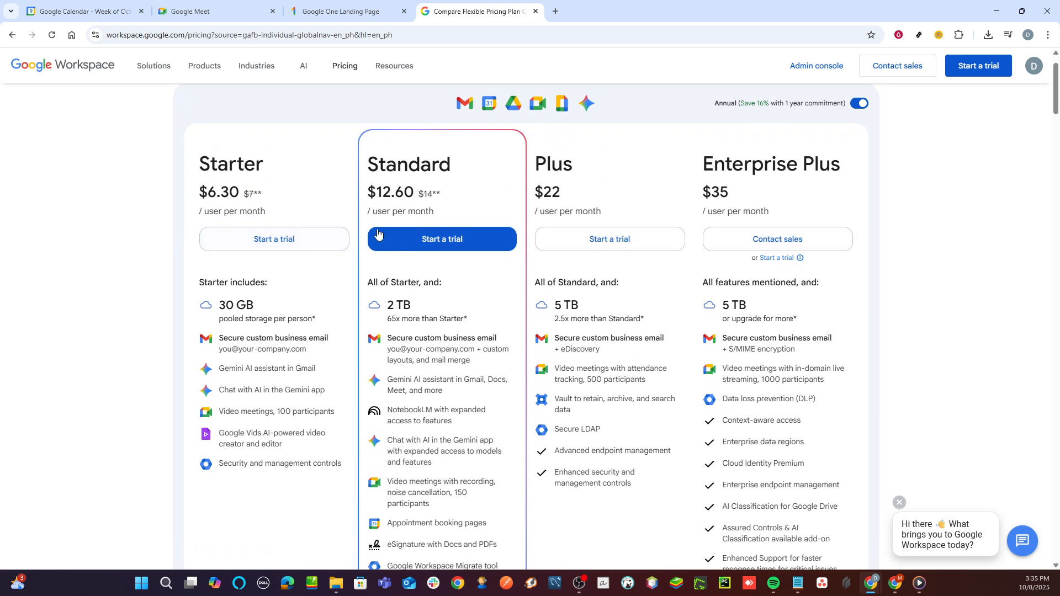
pyautogui.moveTo(777, 238)
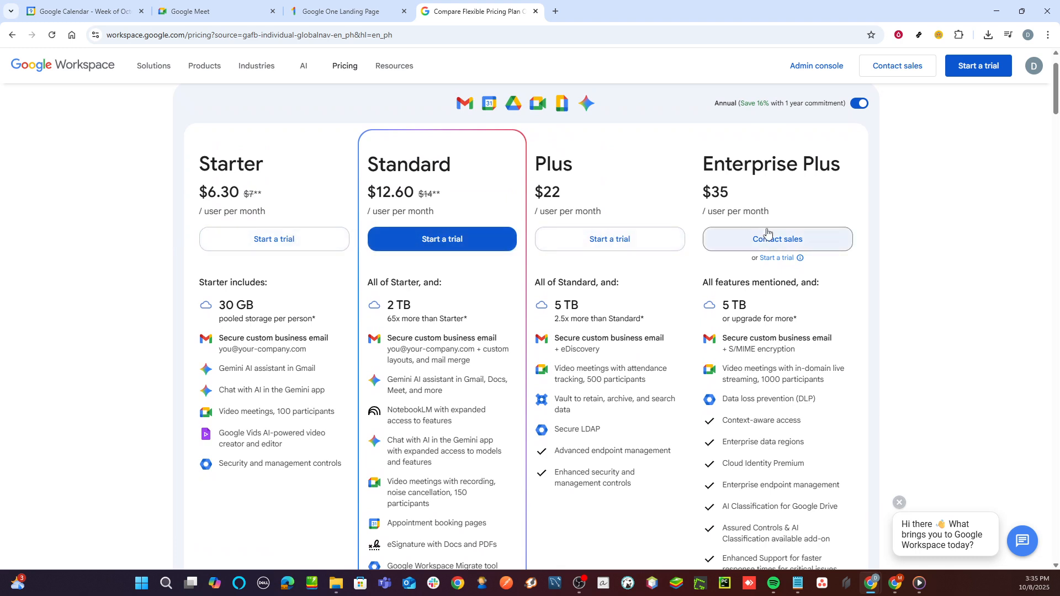